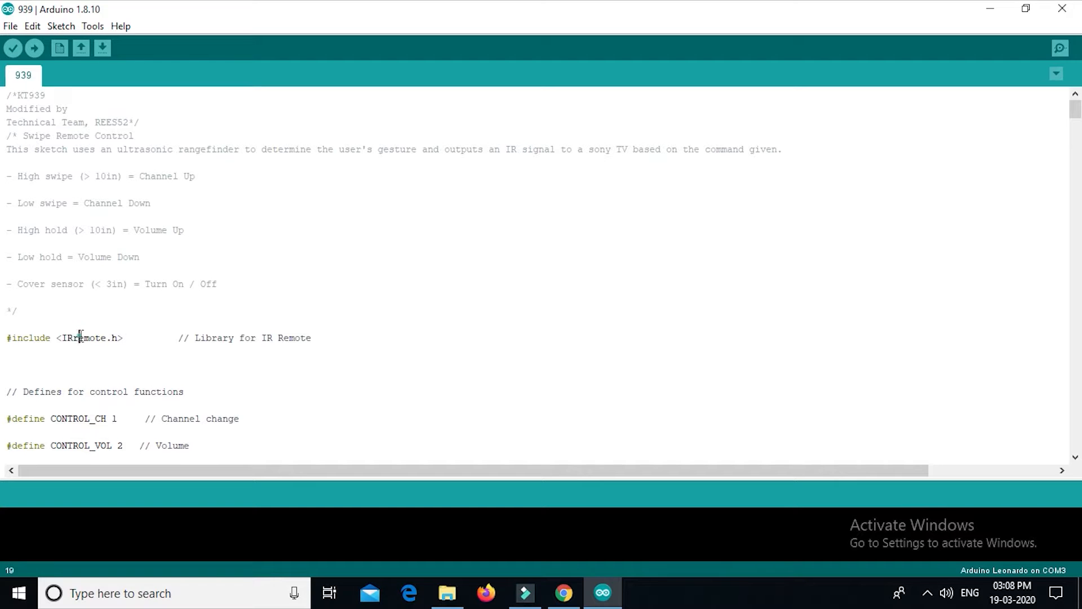
# Open the Sketch menu's Include Library options for the 939 swipe remote sketch
pyautogui.doubleClick(83, 338)
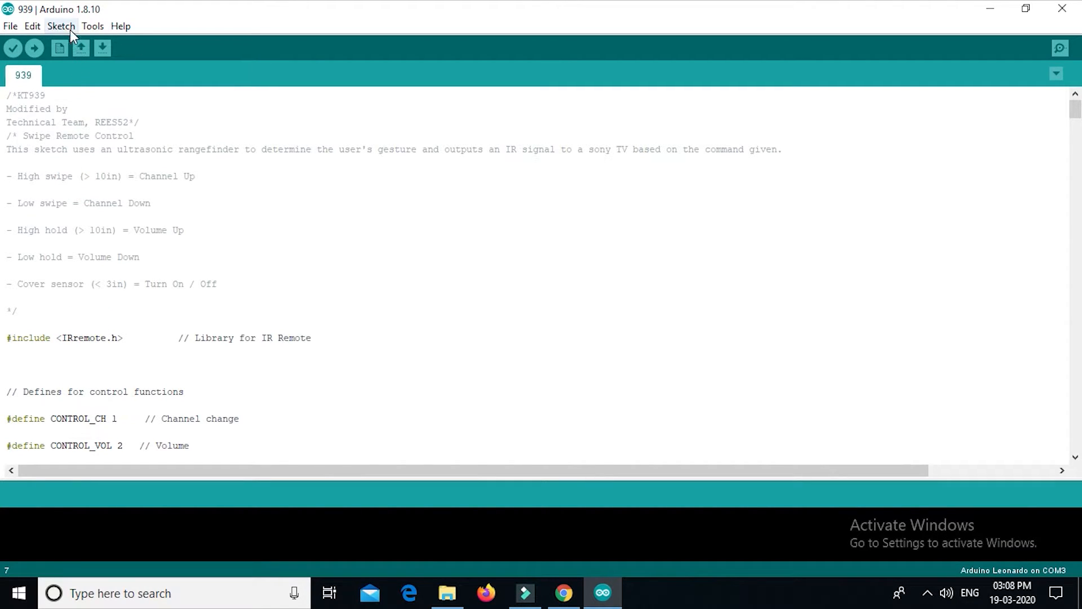
pyautogui.click(61, 27)
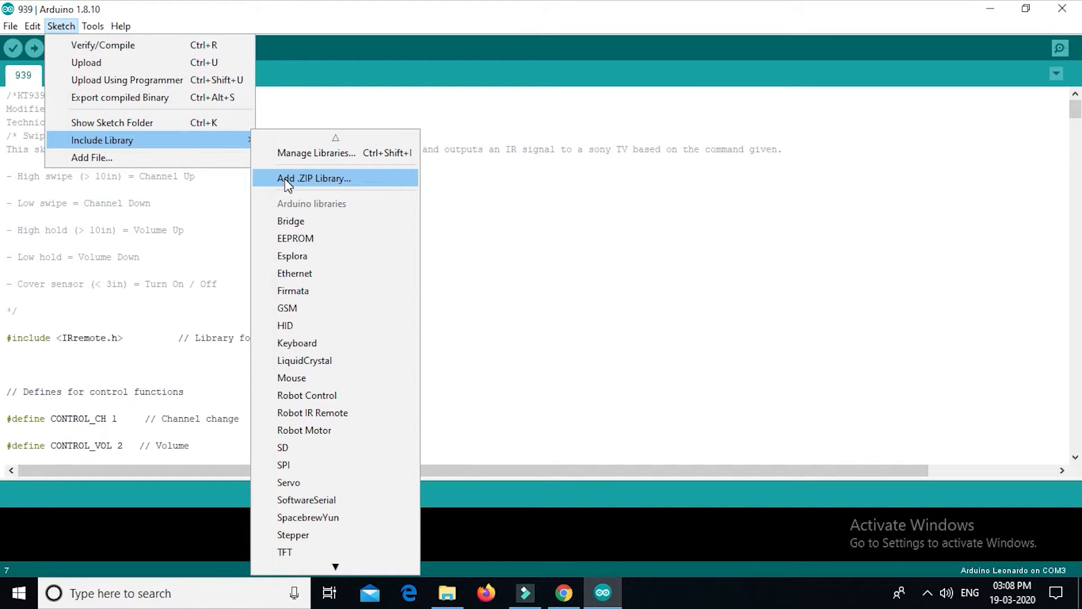
# Add Arduino-IRremote-master from Downloads as a .ZIP library
pyautogui.click(314, 178)
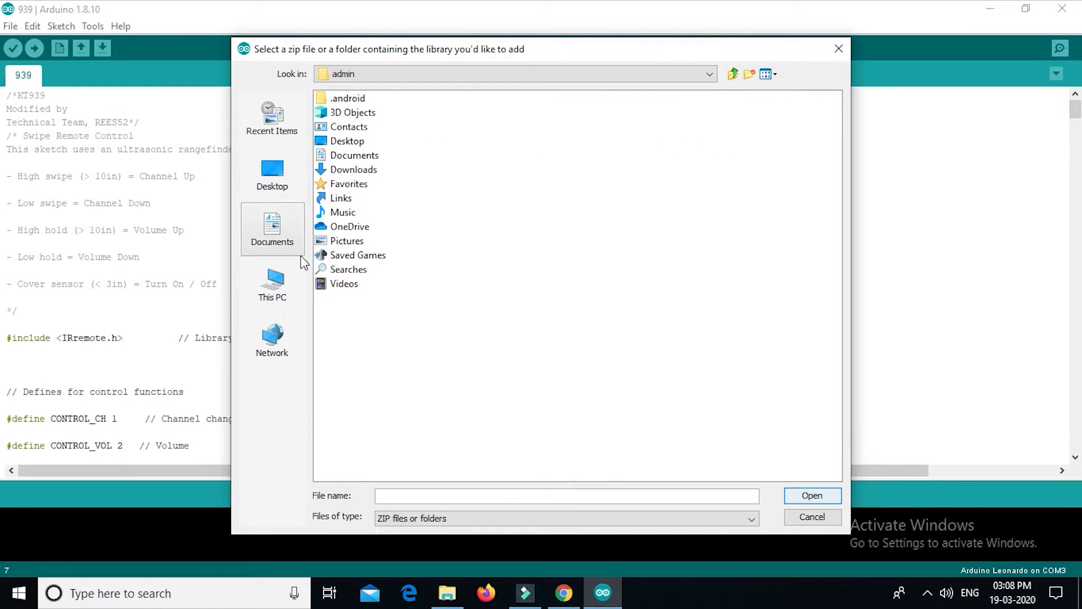
pyautogui.moveTo(345, 179)
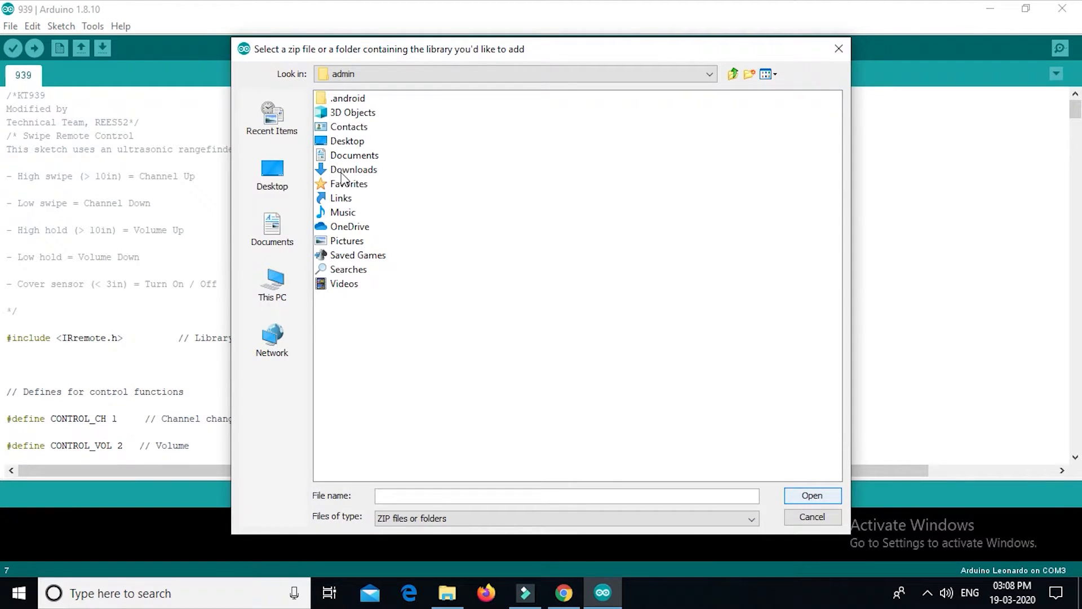
pyautogui.doubleClick(354, 169)
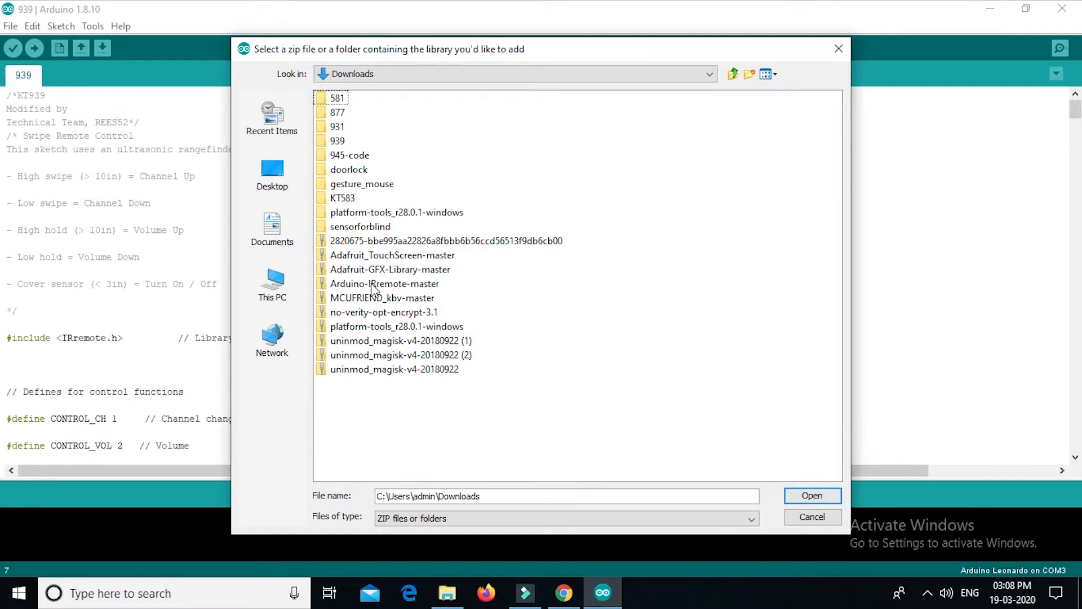
pyautogui.click(811, 494)
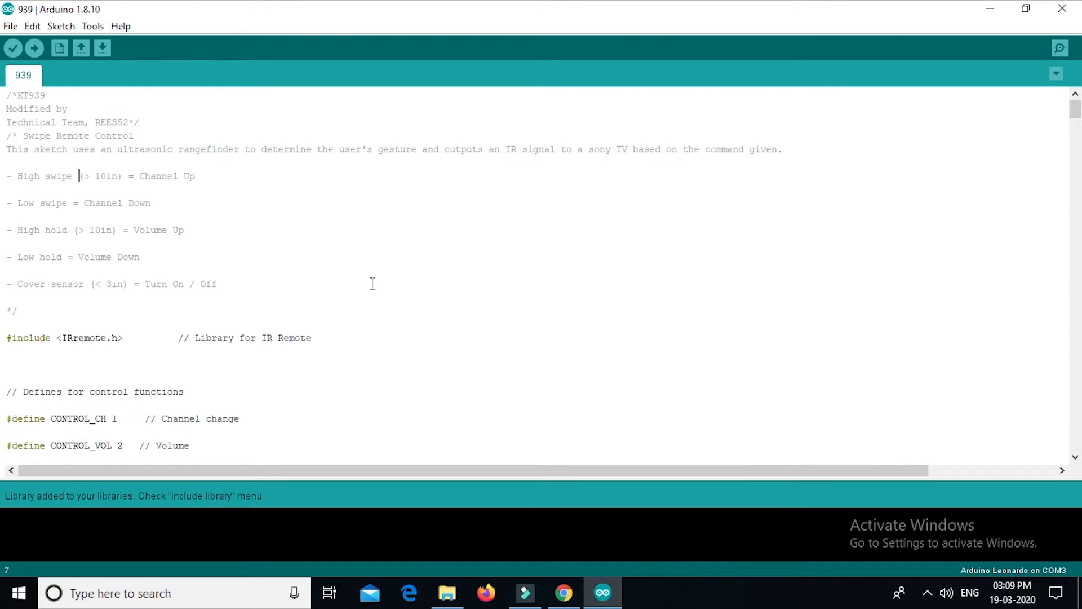
pyautogui.moveTo(34, 49)
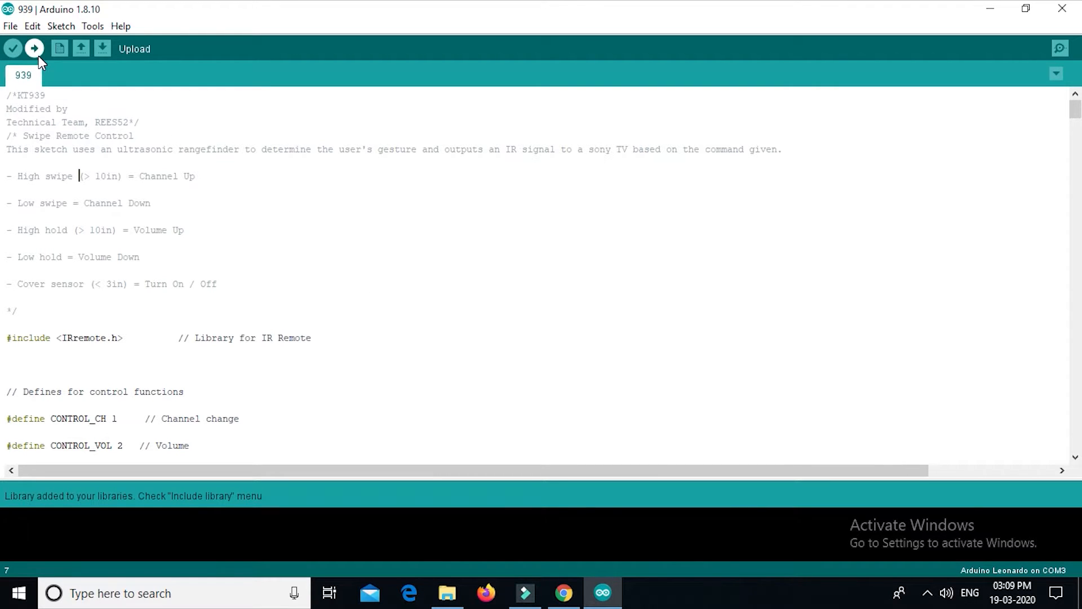